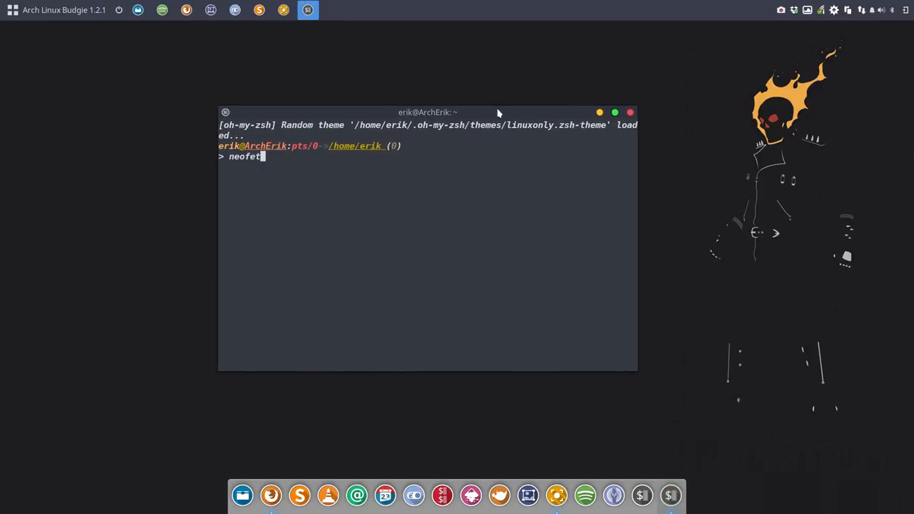
Step: Run neofetch to show the Arch Linux / Budgie system summary, then close the terminal
key(Return)
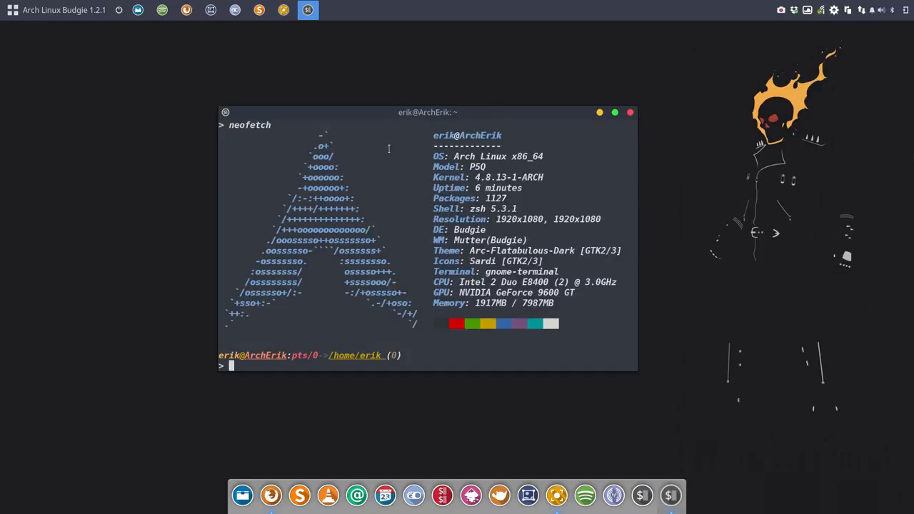
double_click(469, 228)
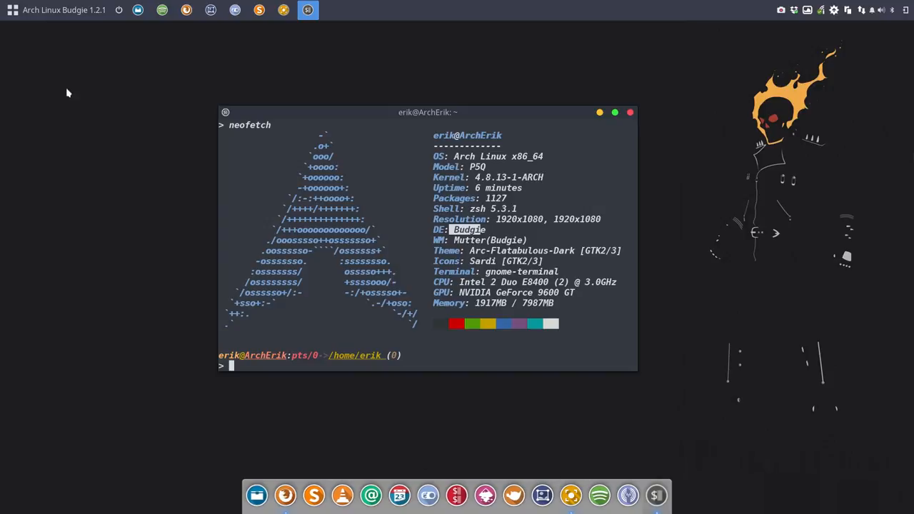
click(12, 9)
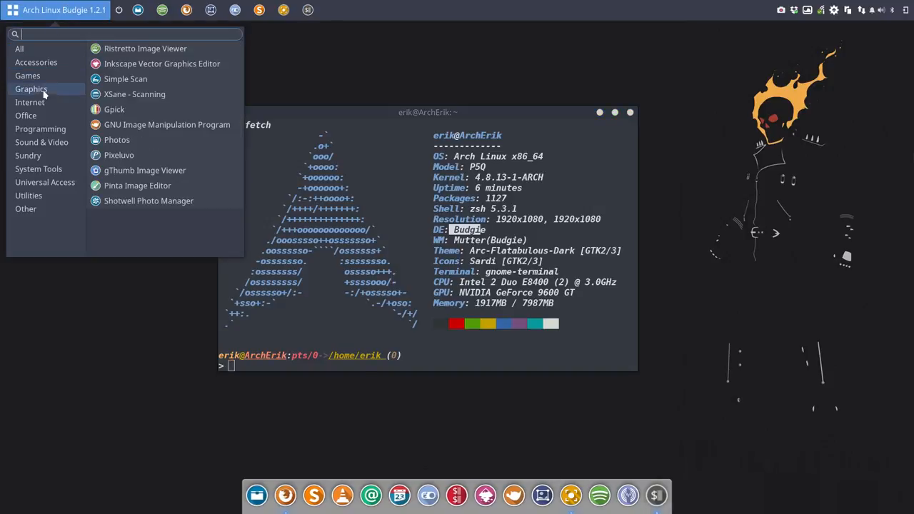
click(25, 209)
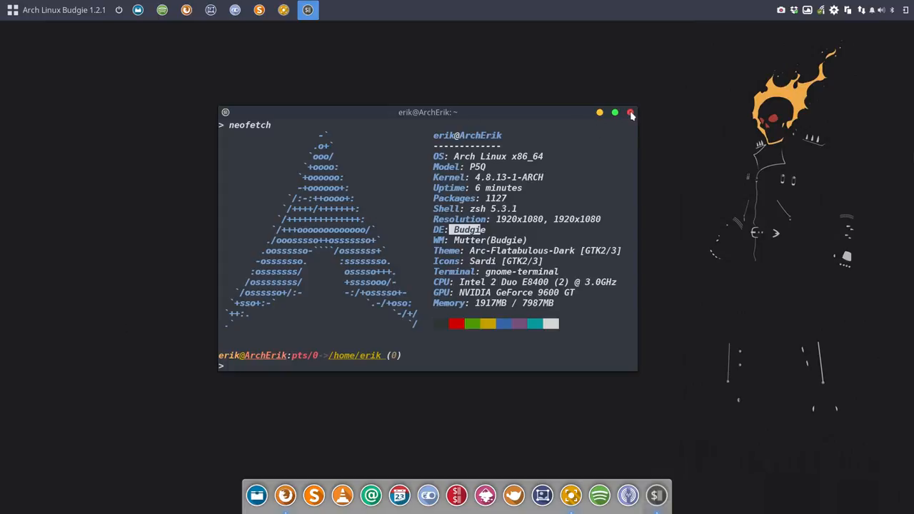
click(631, 111)
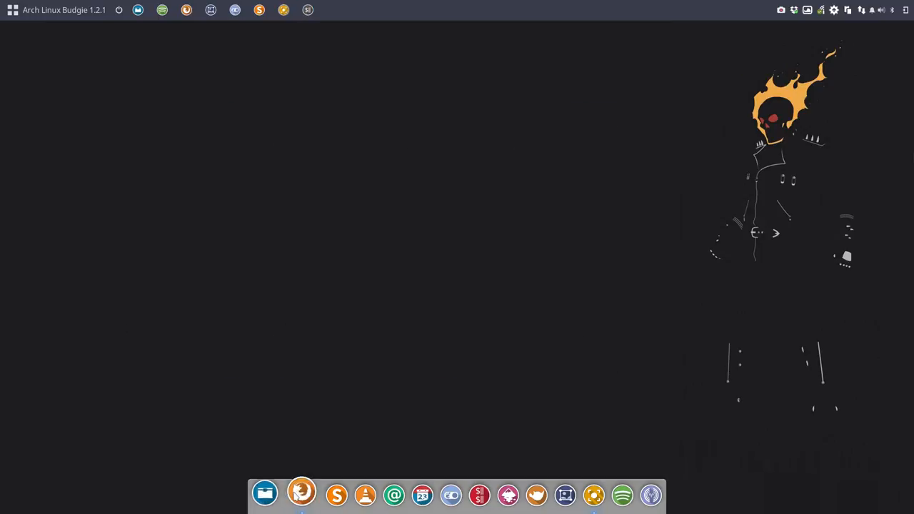
Step: View the Sardi icons v9 overview article in Firefox and highlight a phrase in its Objectives list
click(300, 494)
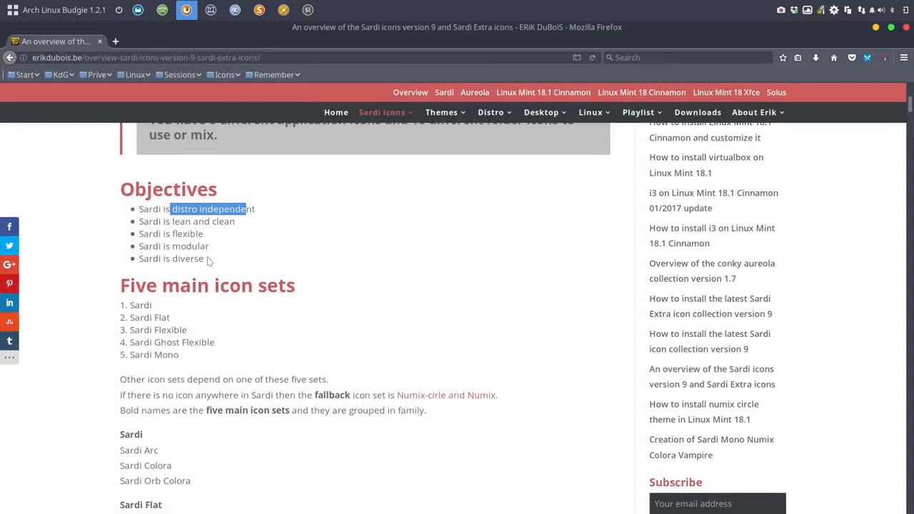
double_click(188, 245)
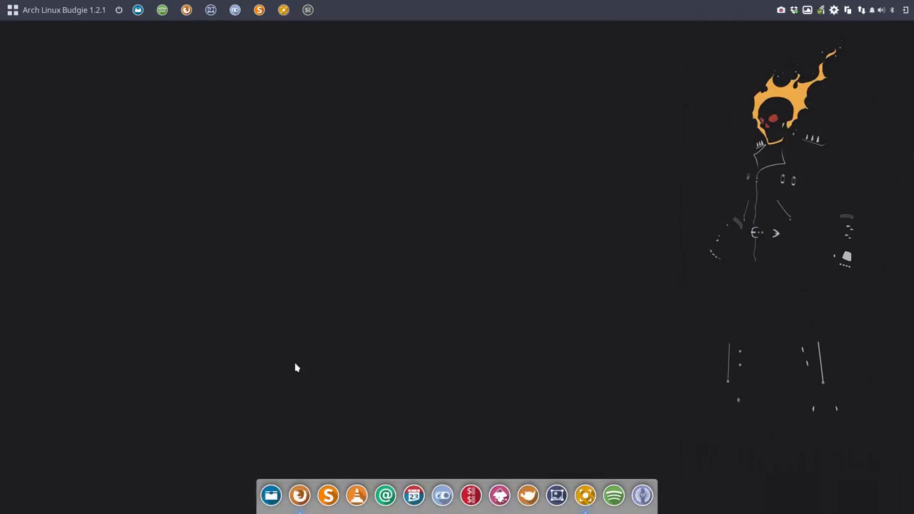
Step: Delete all 19 Sardi folders from ~/.icons and select icons-sardi-extra-v2.sh in the ArchBudgie scripts folder
click(271, 494)
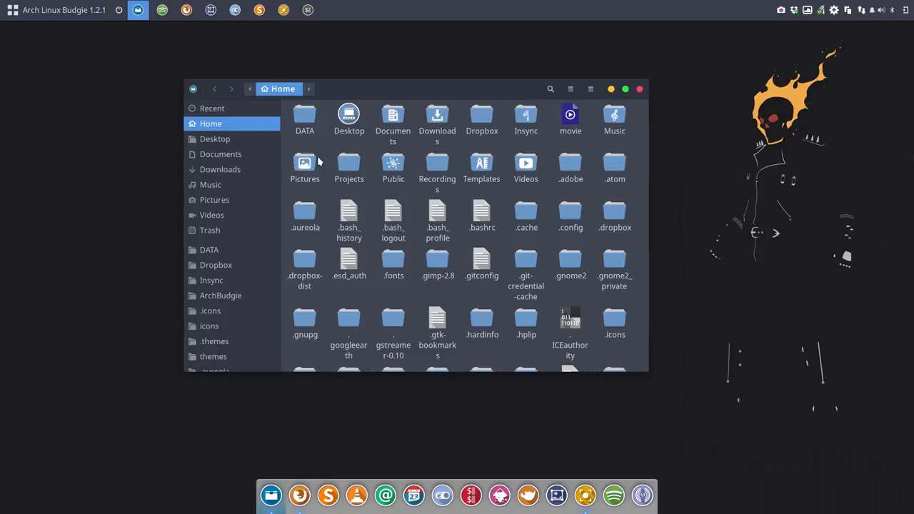
double_click(614, 325)
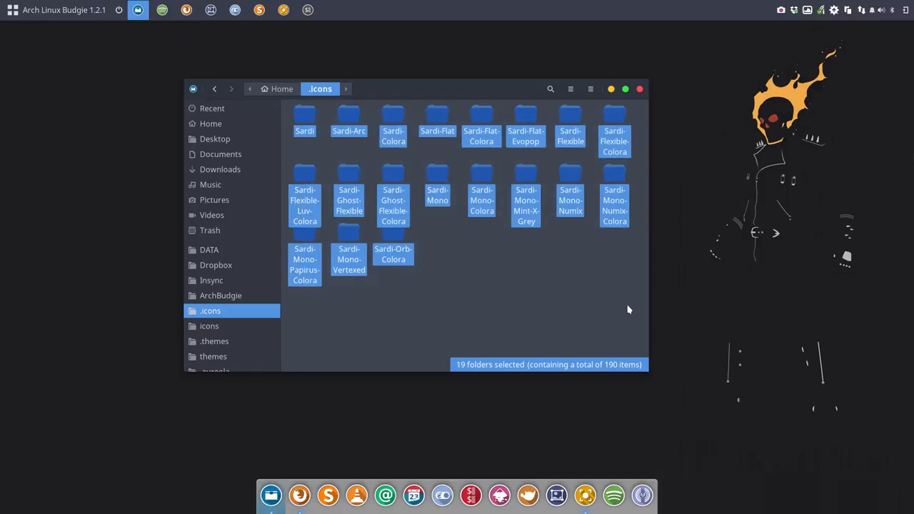
key(Delete)
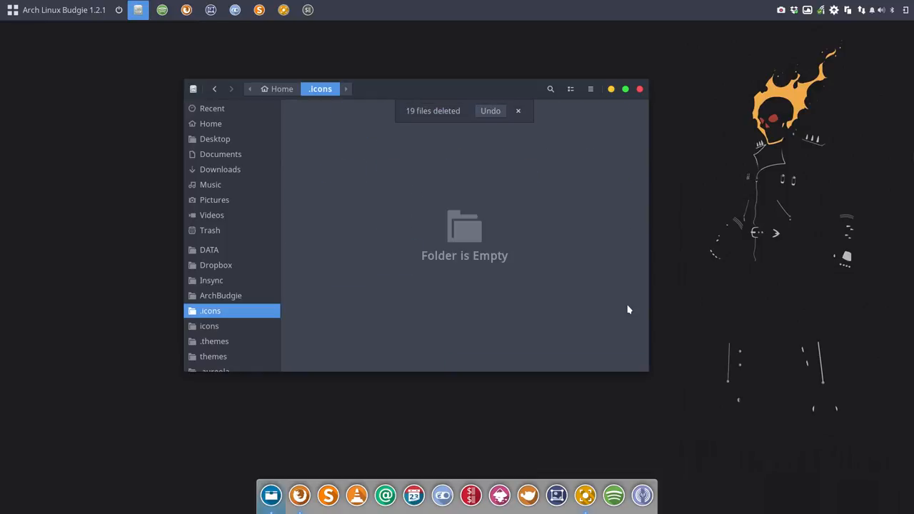
click(220, 294)
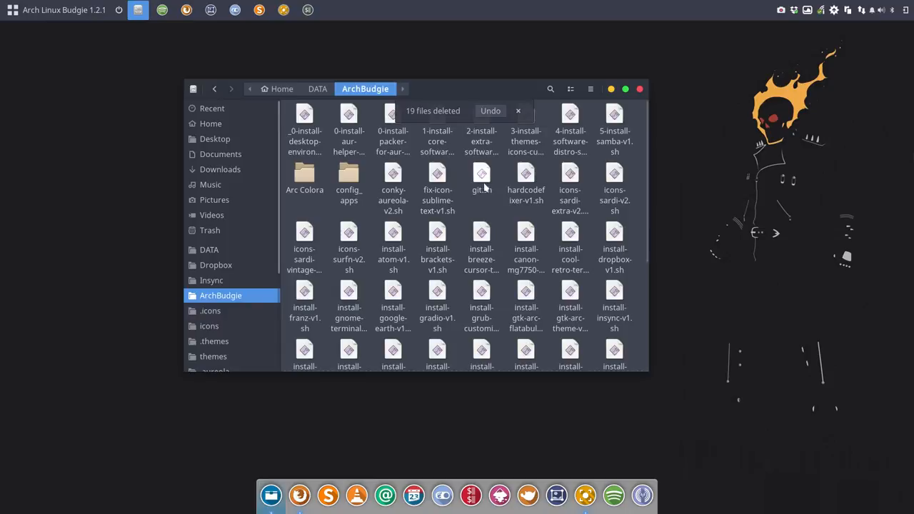
click(570, 188)
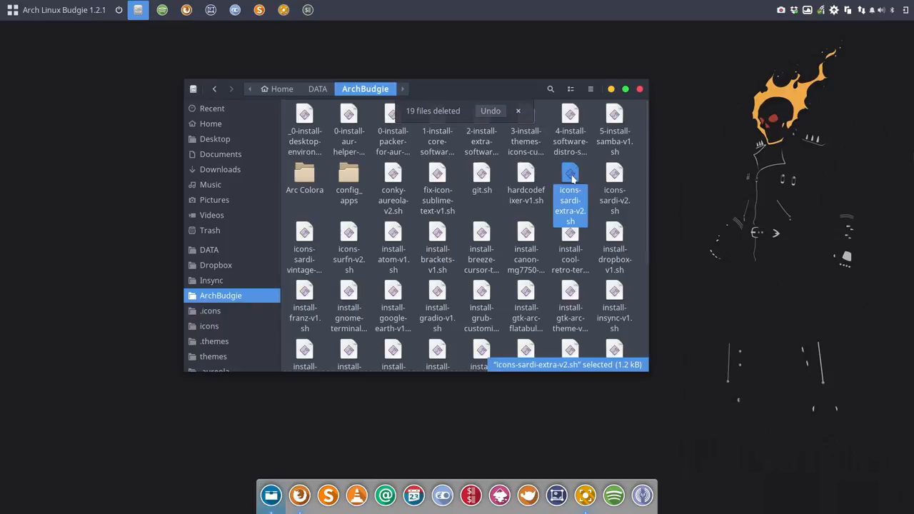
Step: Run icons-sardi-extra-v2.sh to reinstall the Sardi themes into .icons and browse the Sardi folder
double_click(570, 179)
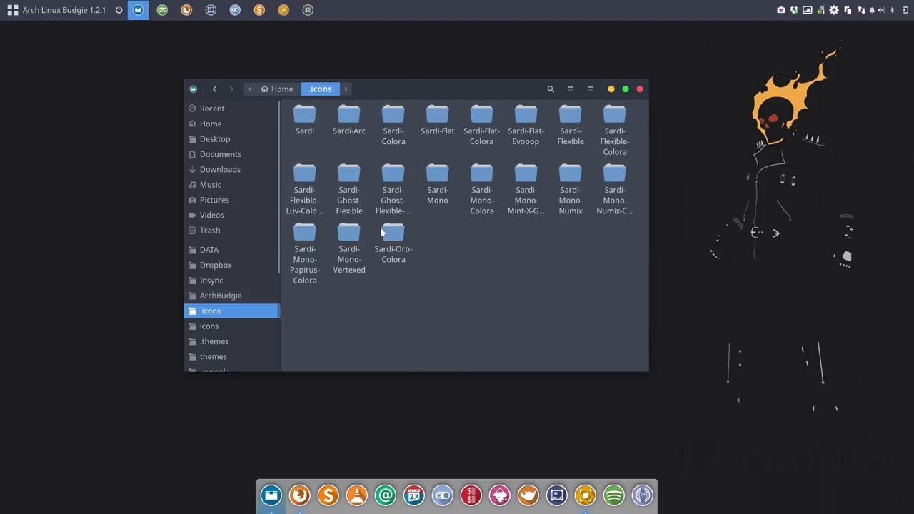
mouse_move(461, 234)
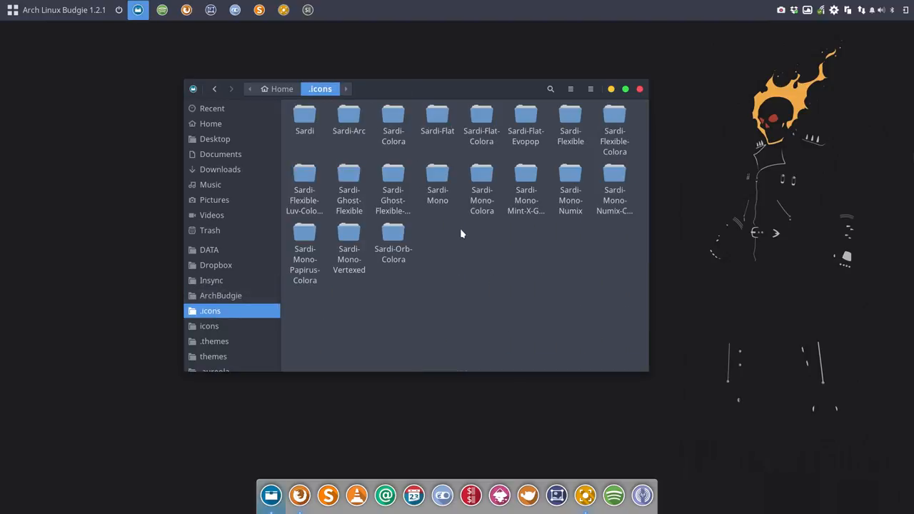
mouse_move(336, 147)
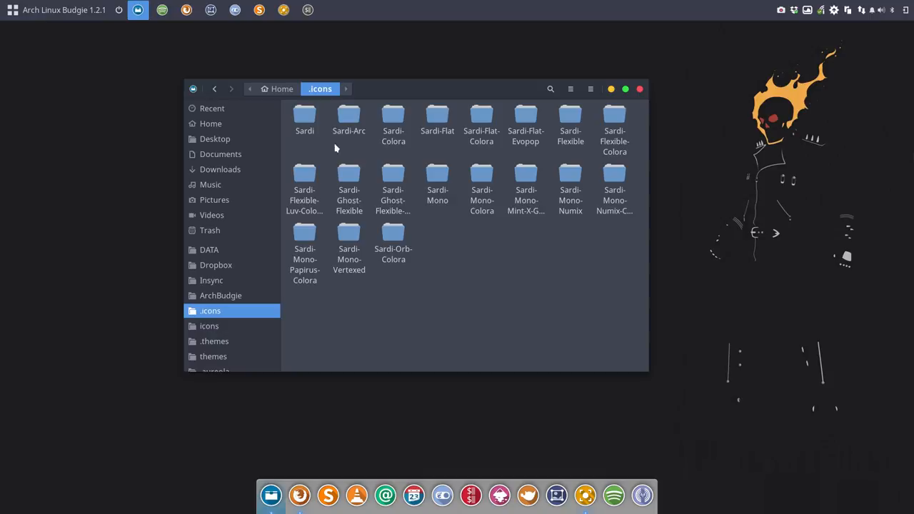
double_click(304, 117)
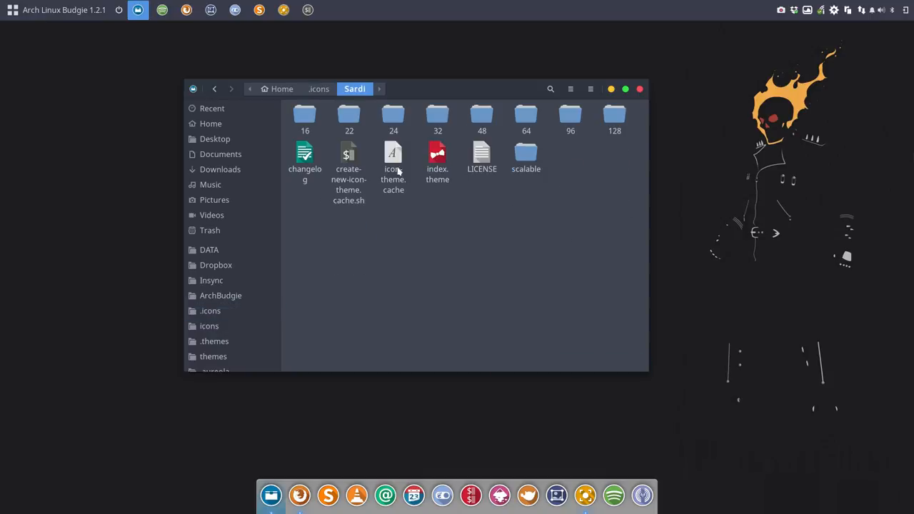
click(306, 157)
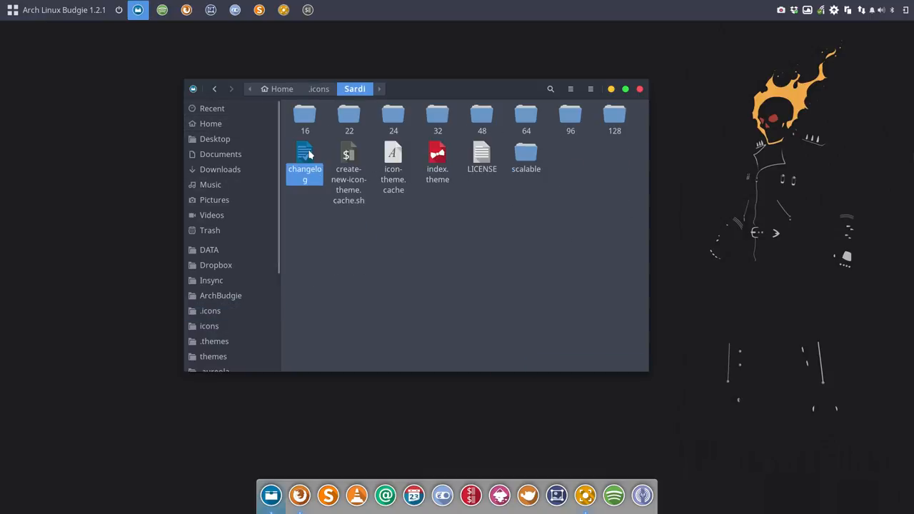
click(319, 88)
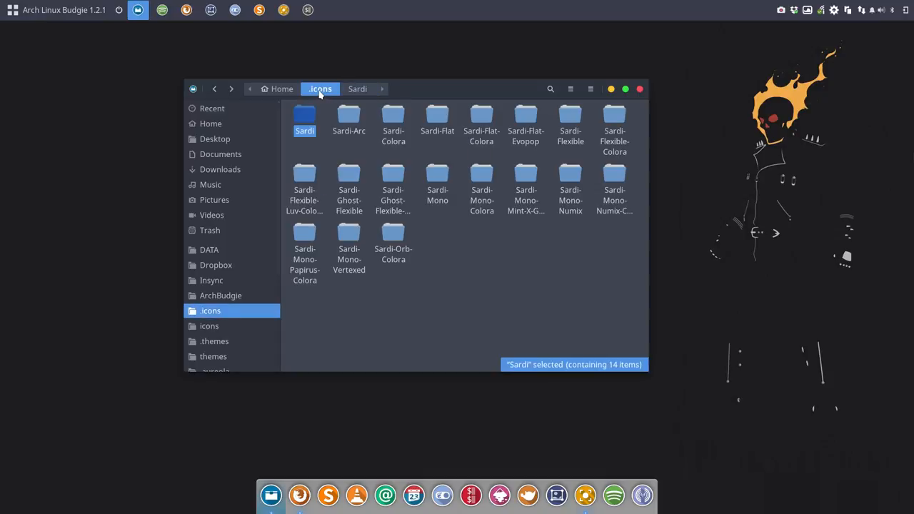
mouse_move(349, 117)
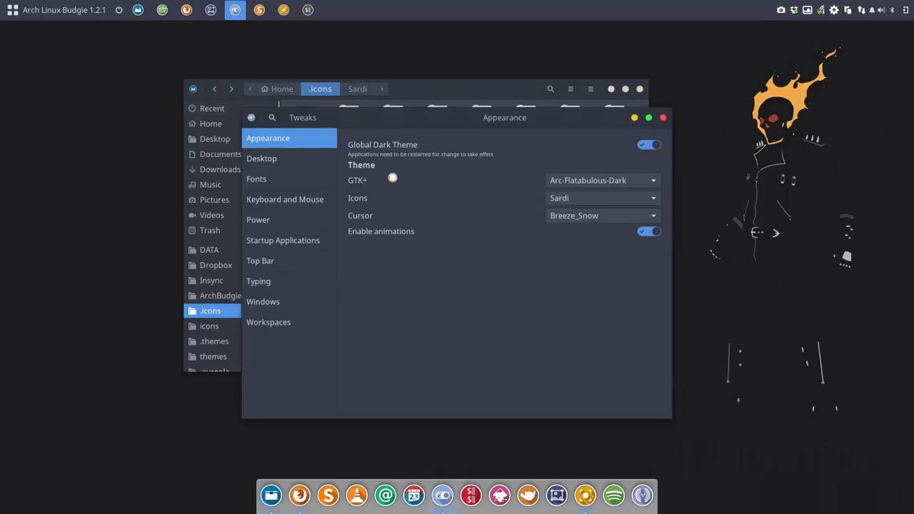
Step: Set the icon theme to Sardi-Arc in GNOME Tweaks' Appearance settings
click(603, 197)
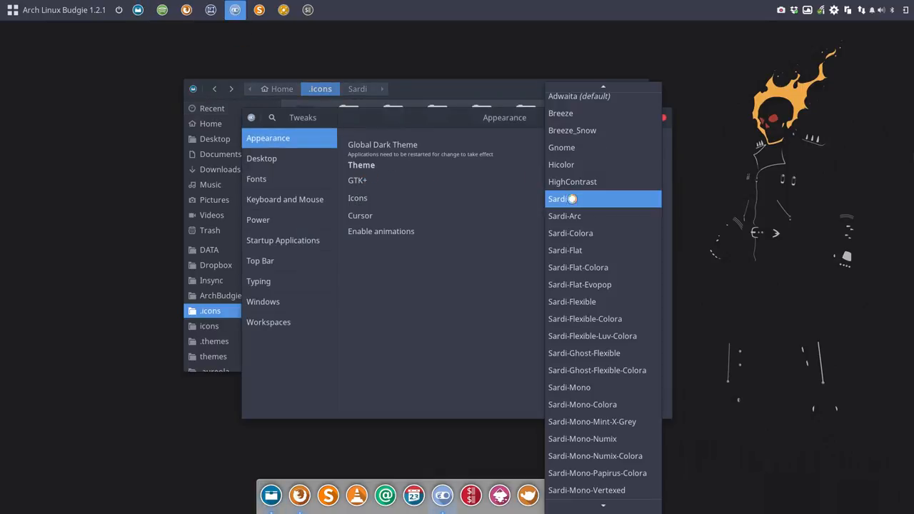
click(568, 387)
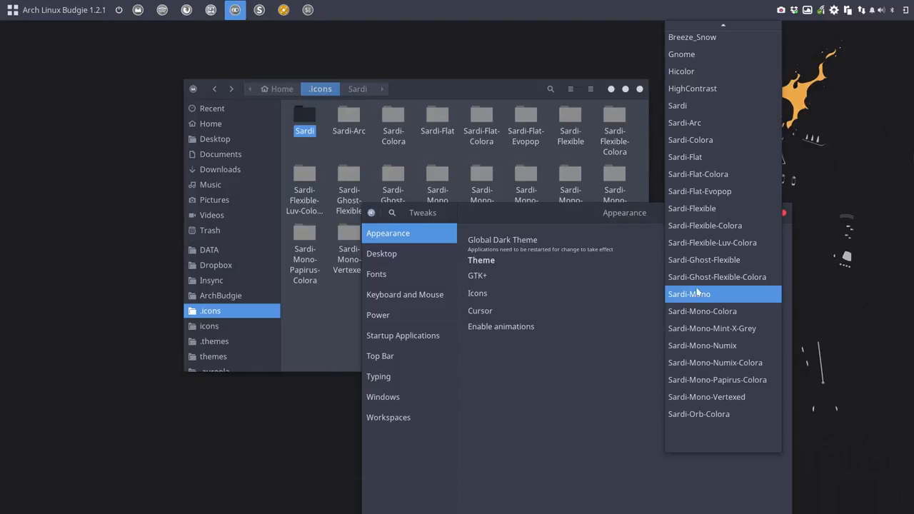
click(684, 123)
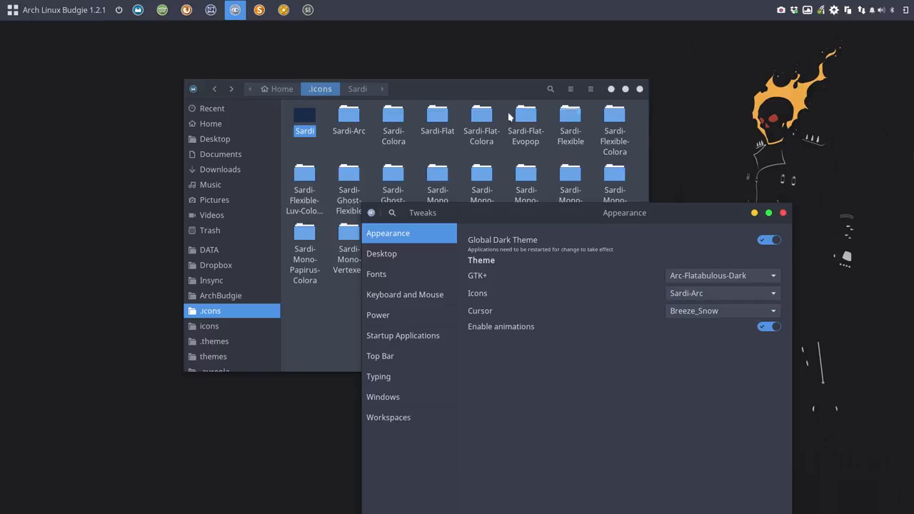
mouse_move(437, 174)
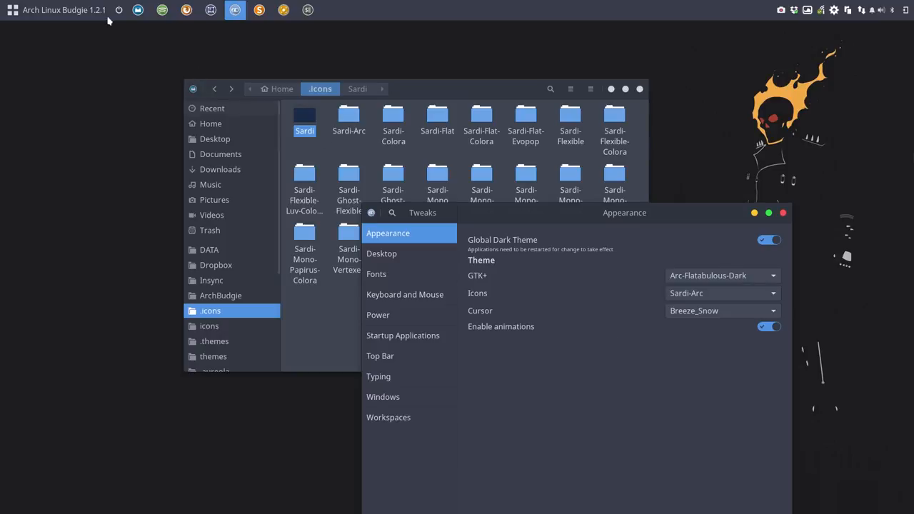
Step: Dismiss the Budgie Menu and select the Sardi theme folder in .icons
click(13, 9)
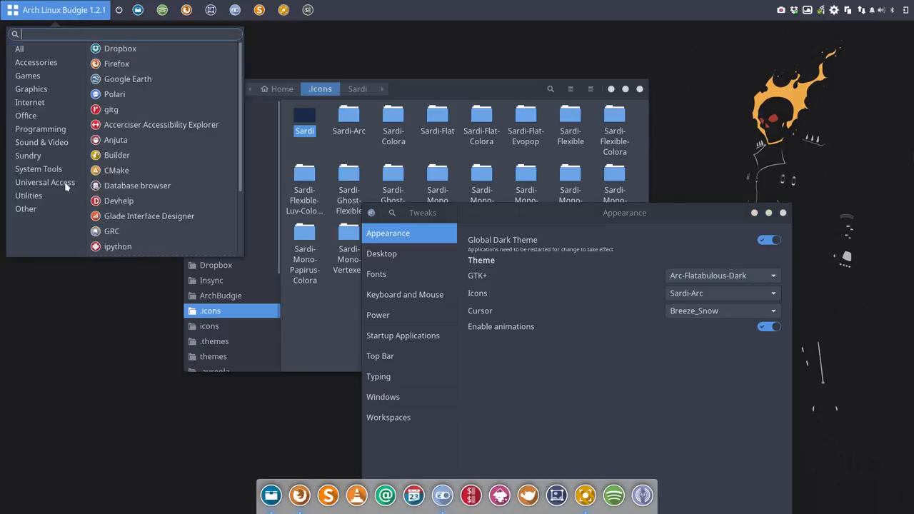
click(28, 195)
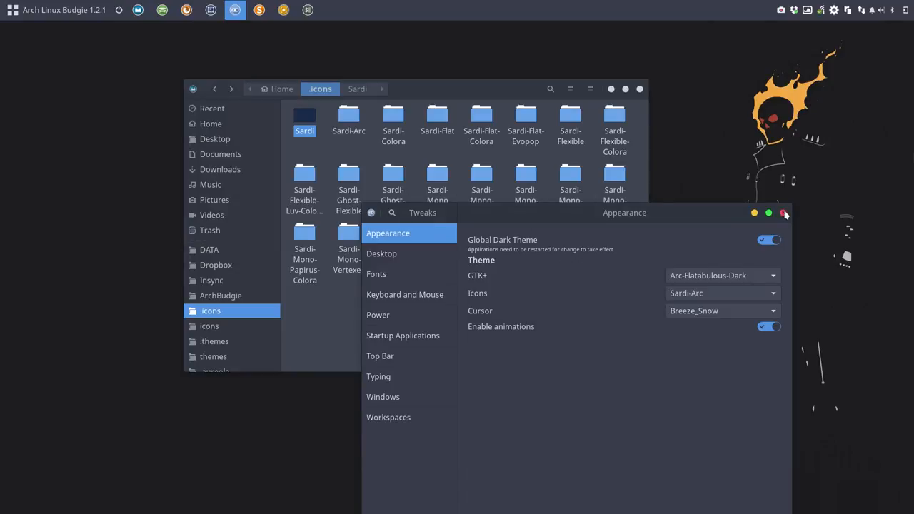
click(784, 213)
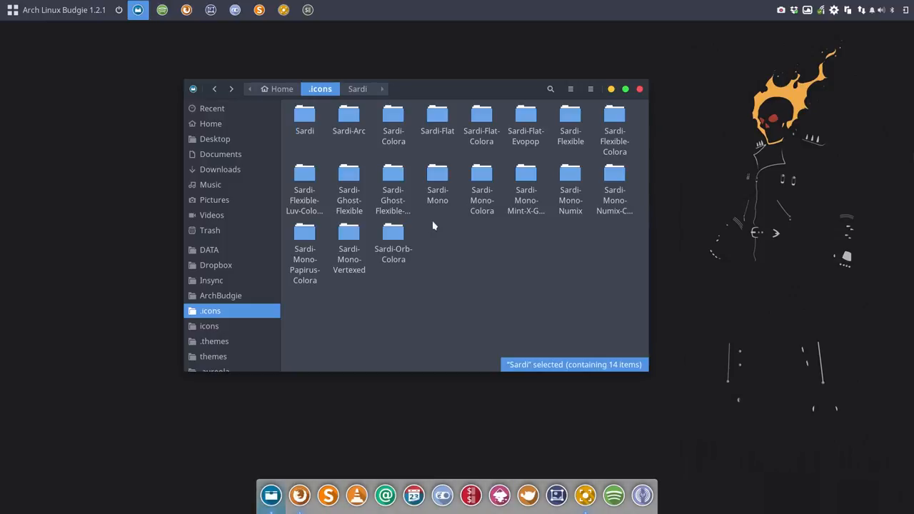
click(349, 117)
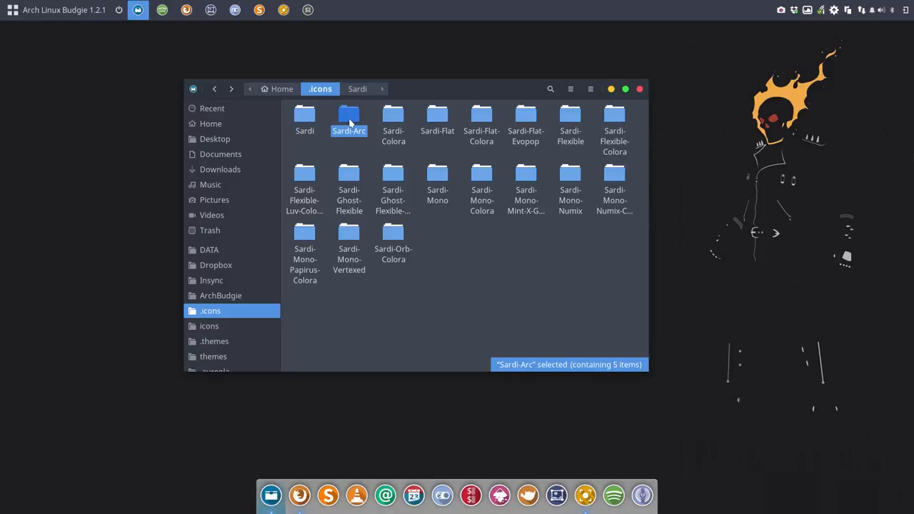
double_click(349, 117)
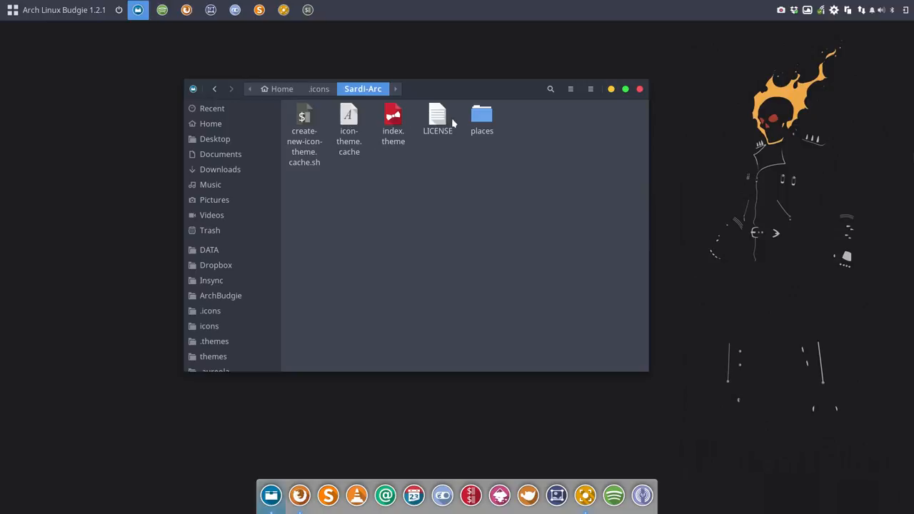
double_click(482, 117)
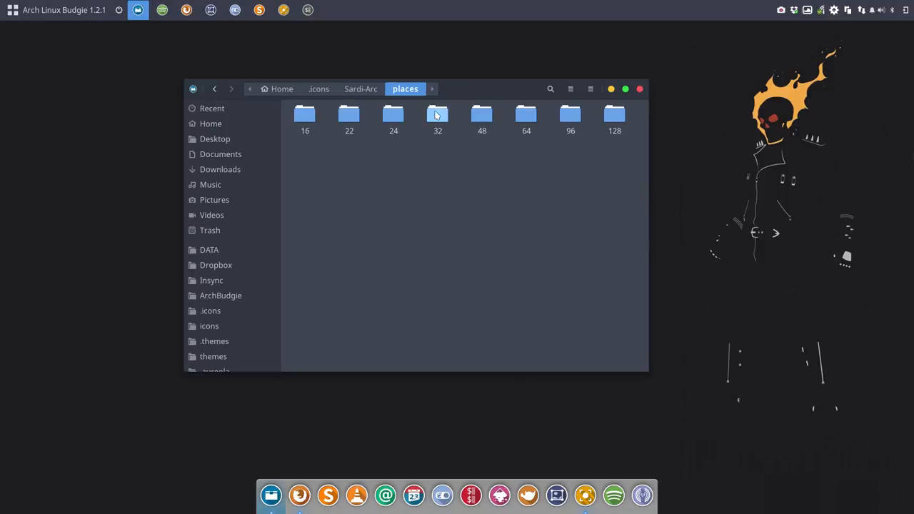
double_click(438, 114)
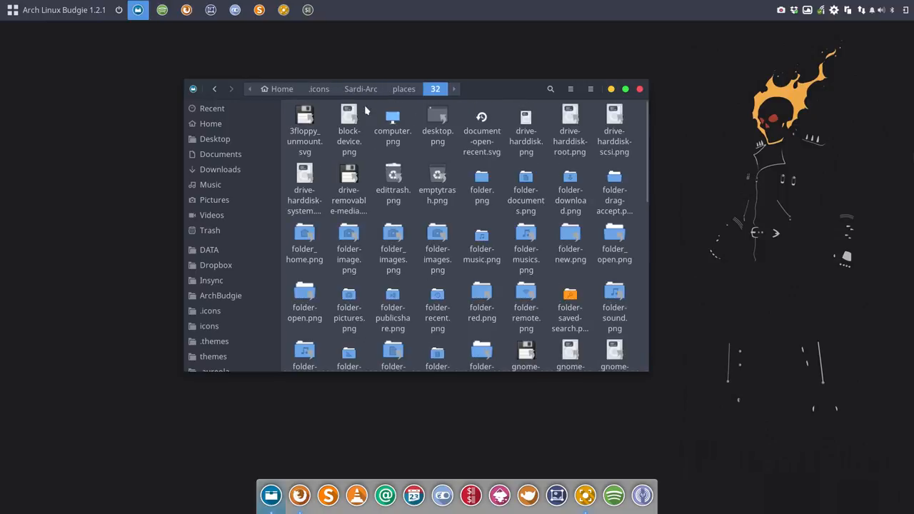
click(320, 88)
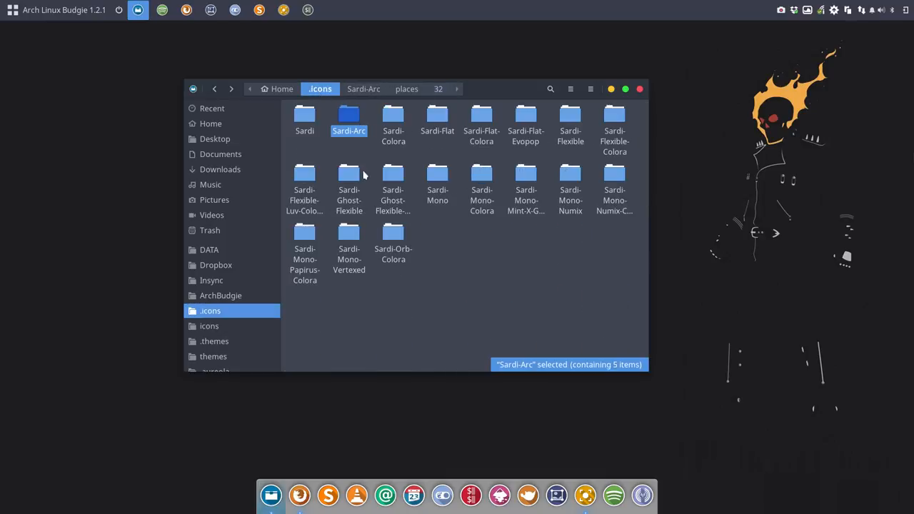
mouse_move(350, 156)
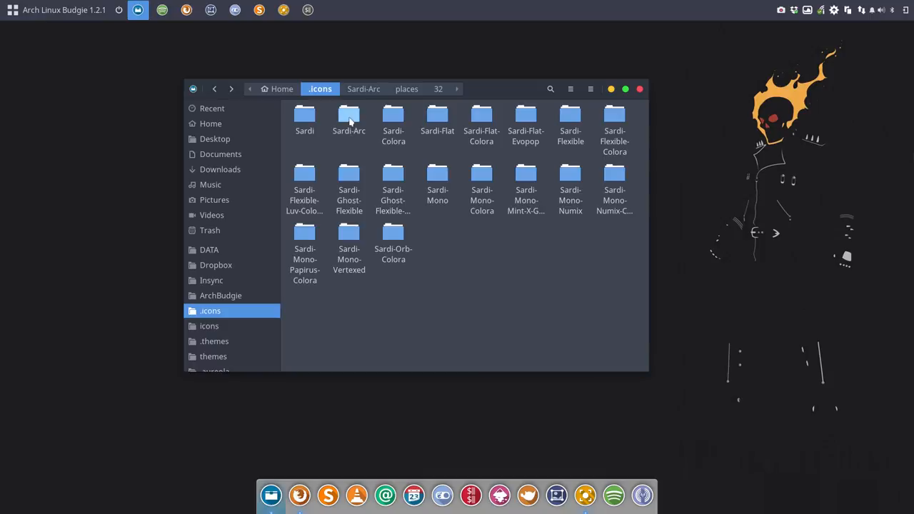
click(437, 189)
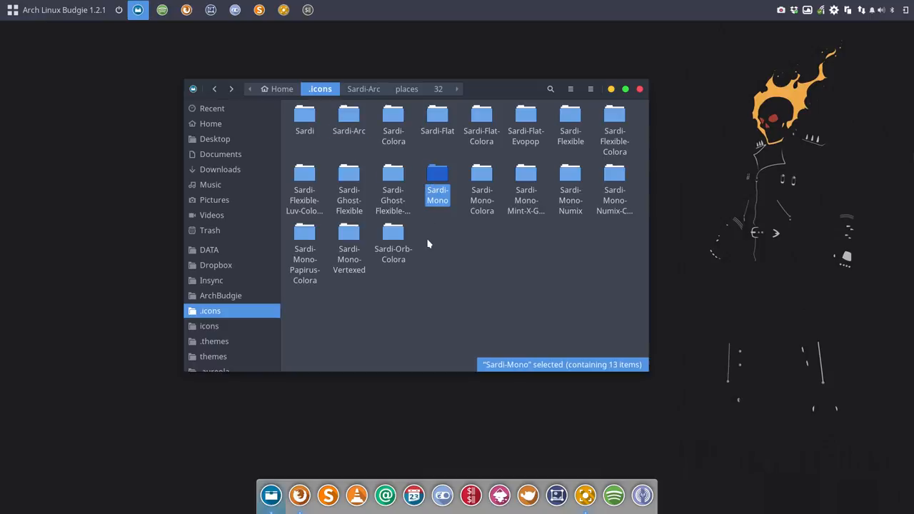
mouse_move(349, 117)
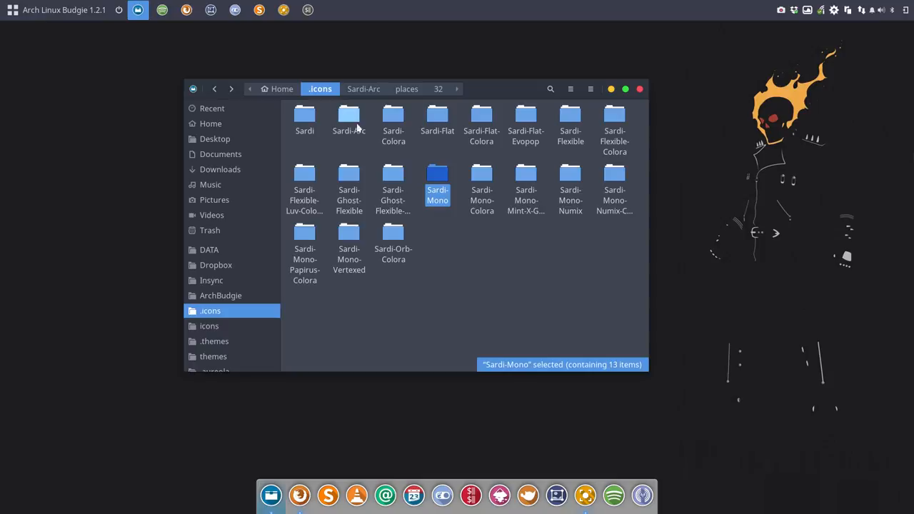
Step: Create Sardi-Mono-Arc from Sardi-Arc and edit its index.theme to Name=Sardi Mono Arc, Inherits=Sardi-Mono
click(349, 117)
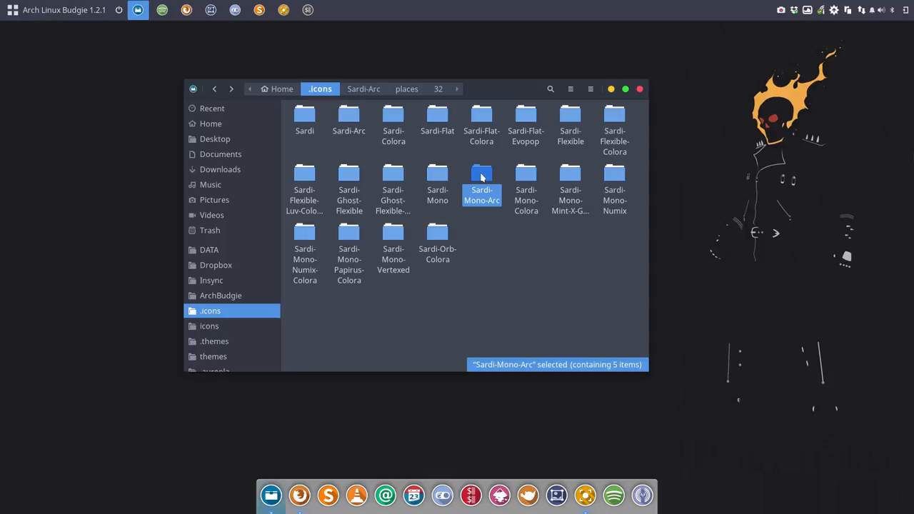
double_click(482, 175)
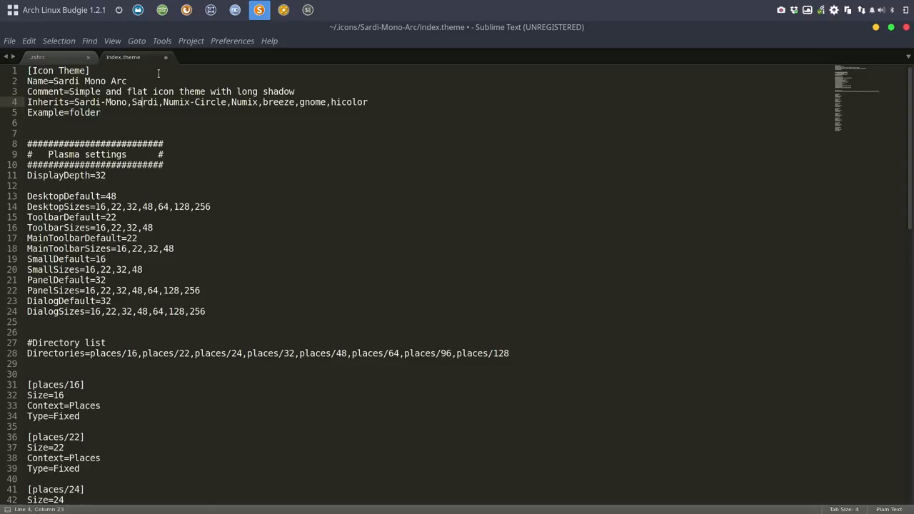
click(37, 57)
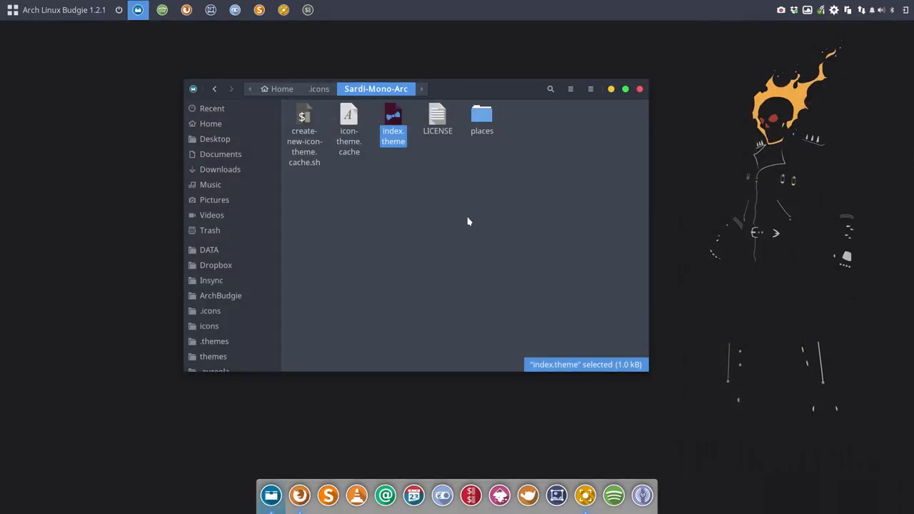
Step: Inspect icon-theme.cache and create-new-icon-theme.cache.sh in Sardi-Mono-Arc, then return to .icons
click(349, 126)
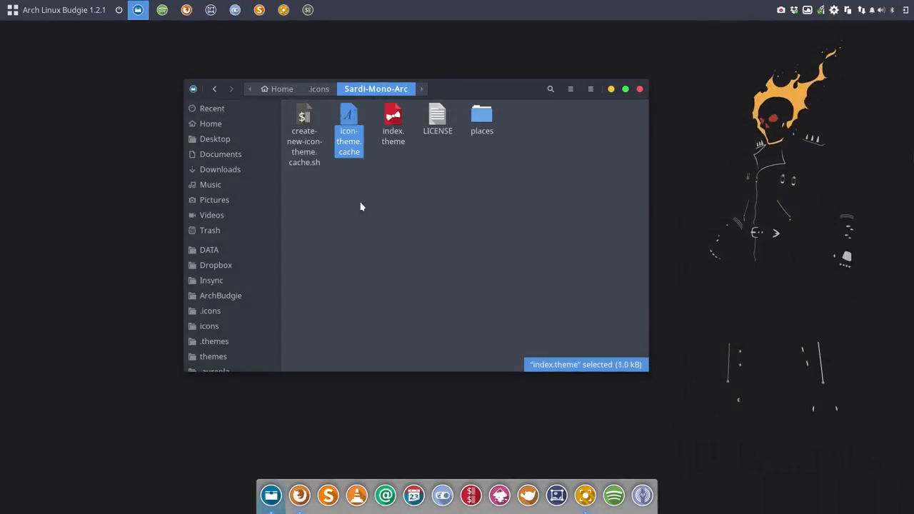
click(303, 117)
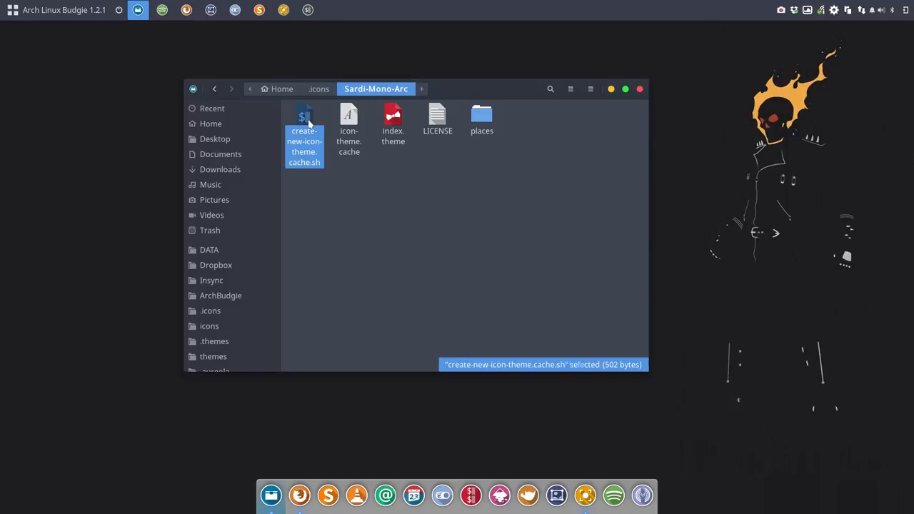
mouse_move(350, 299)
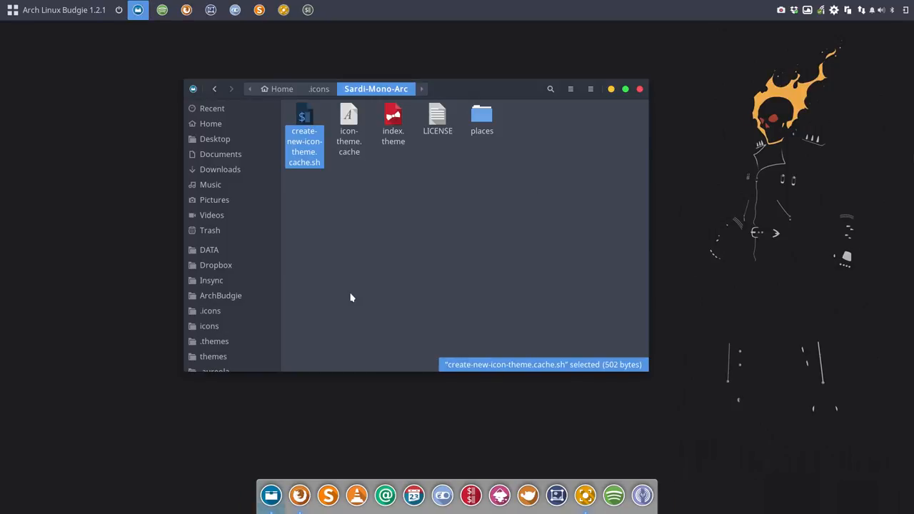
click(350, 297)
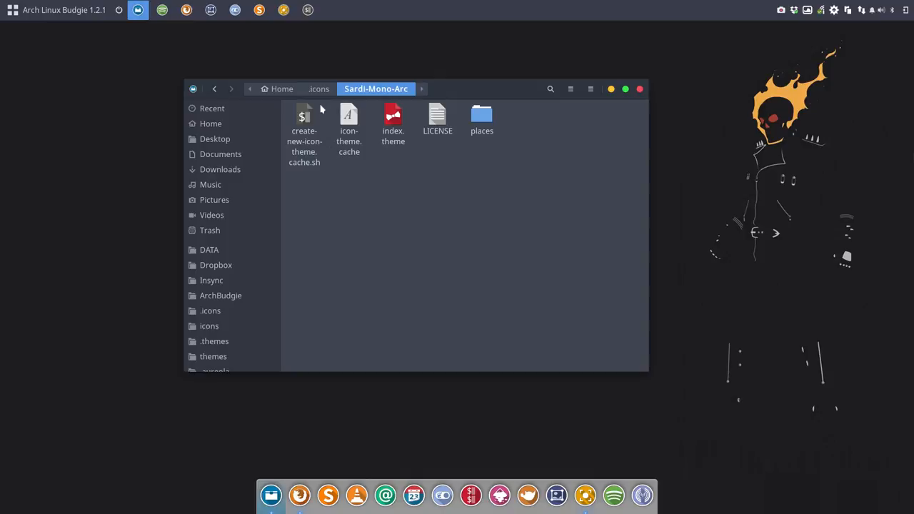
click(319, 88)
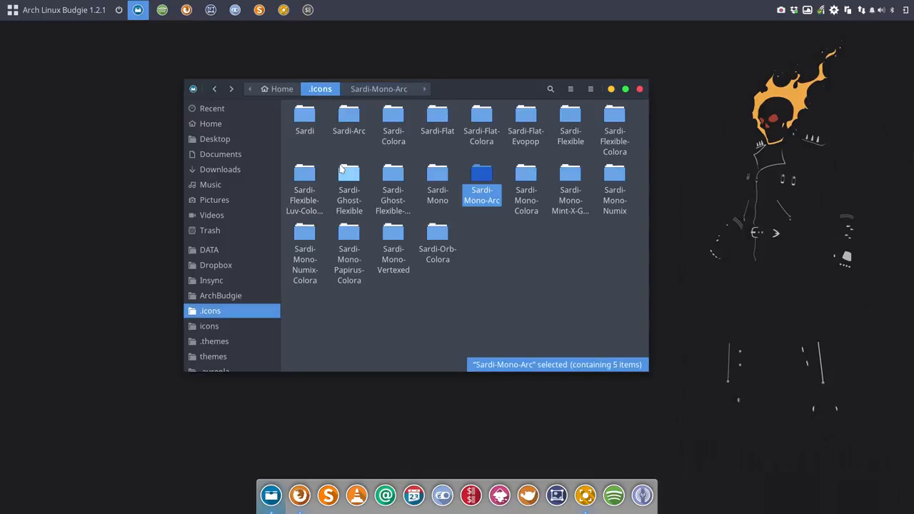
mouse_move(630, 90)
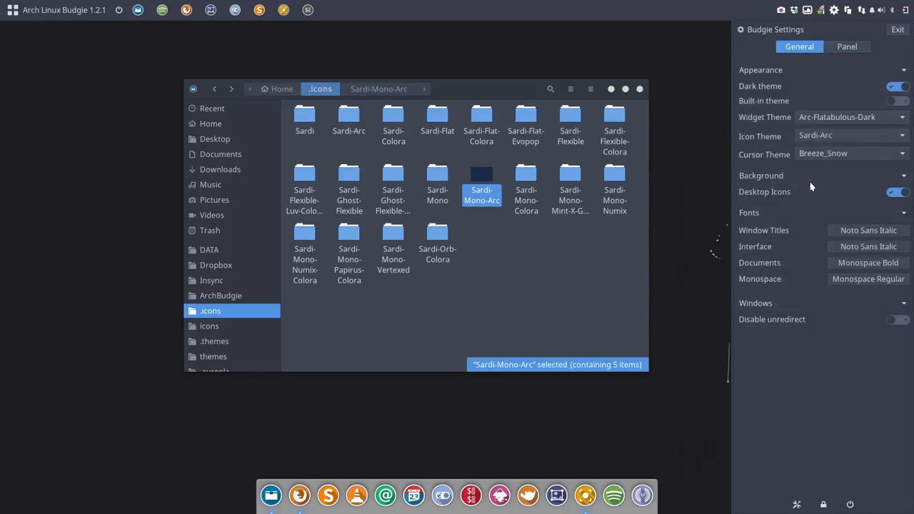
Step: Check that Budgie Settings and GNOME Tweaks still list Sardi-Arc as the icon theme
click(850, 136)
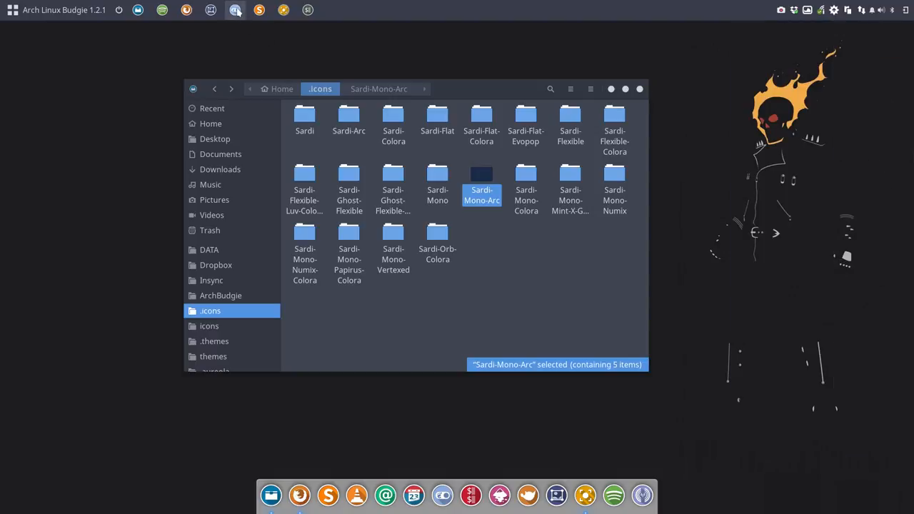
click(234, 9)
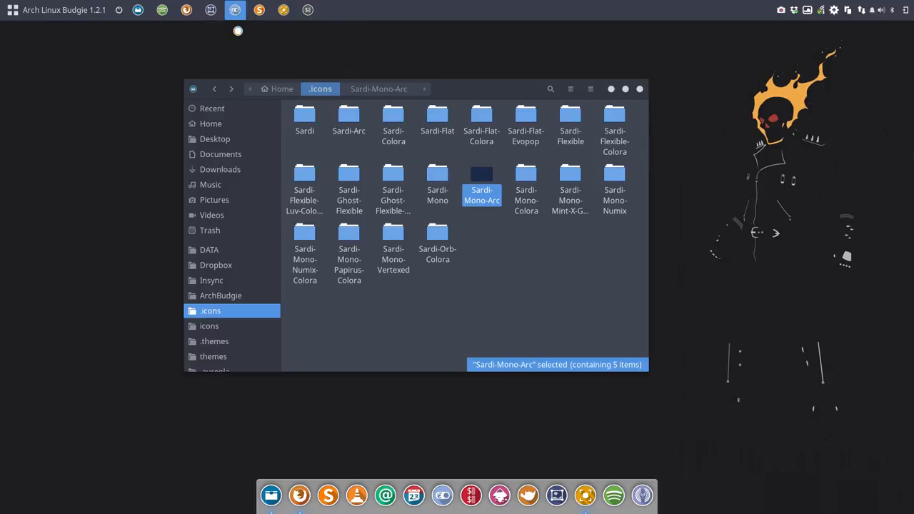
click(235, 8)
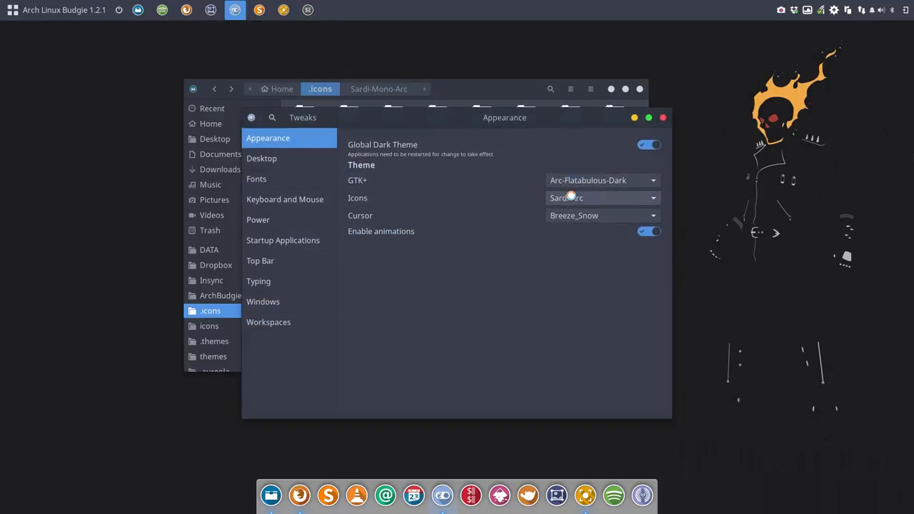
click(603, 197)
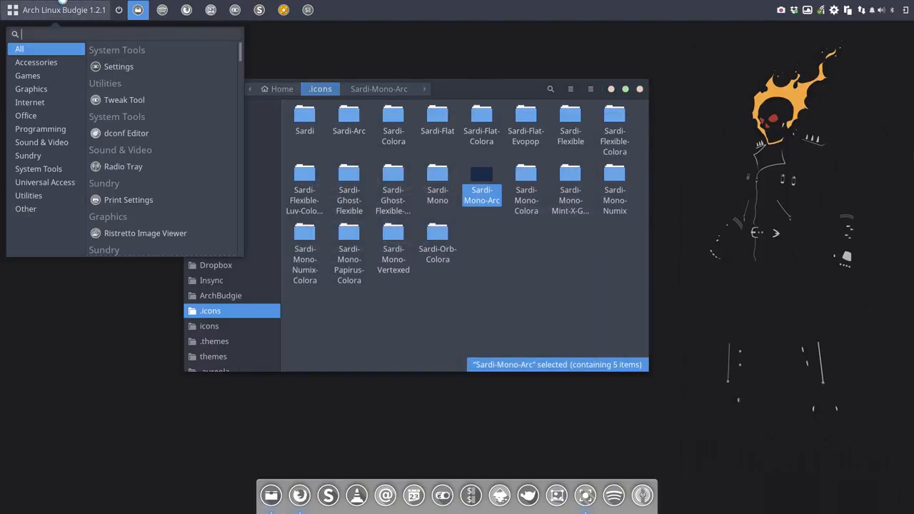
Step: Browse the System Tools and Graphics categories in Budgie Menu, then close it
click(38, 168)
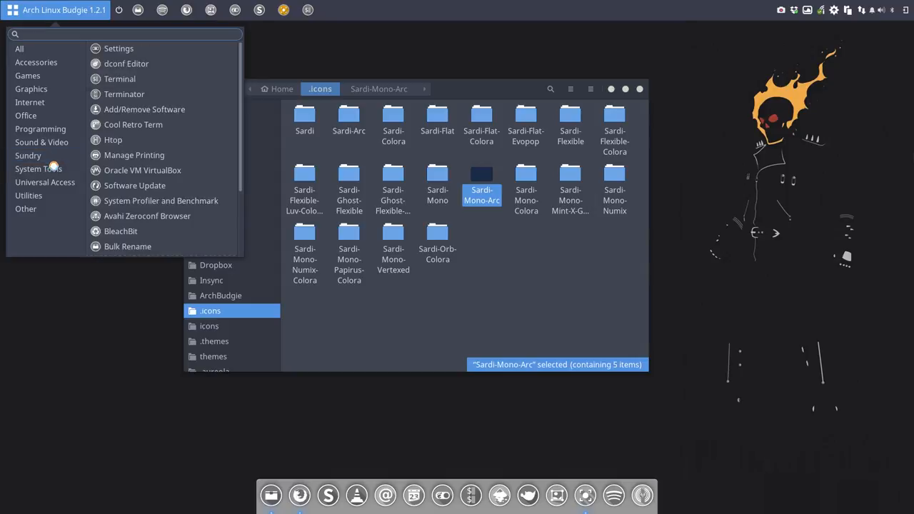
click(31, 88)
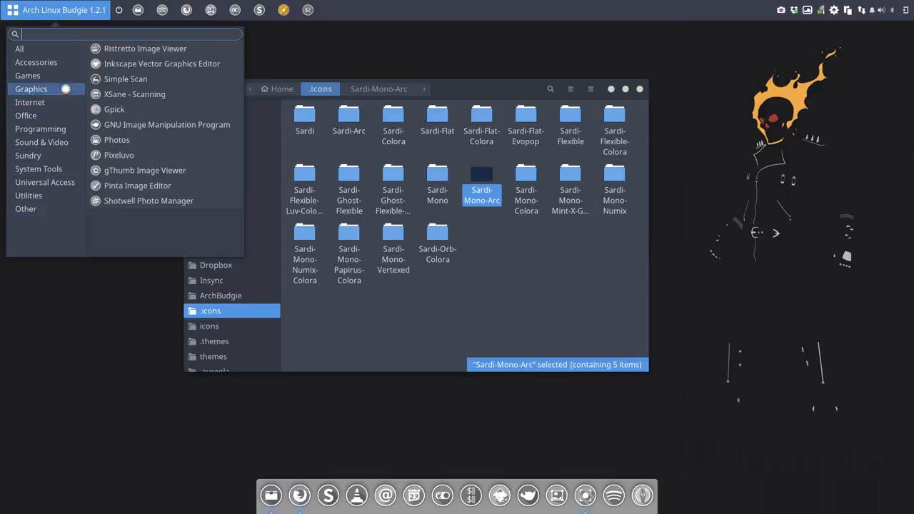
click(27, 74)
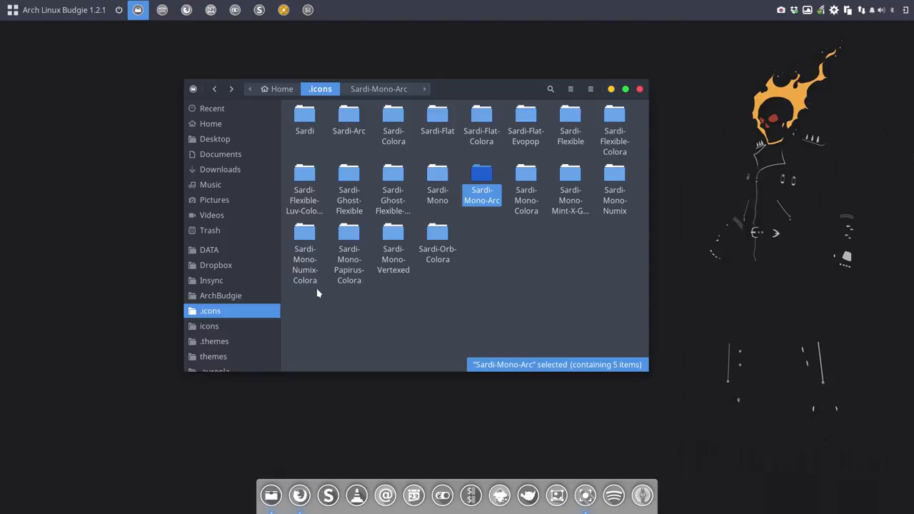
mouse_move(480, 224)
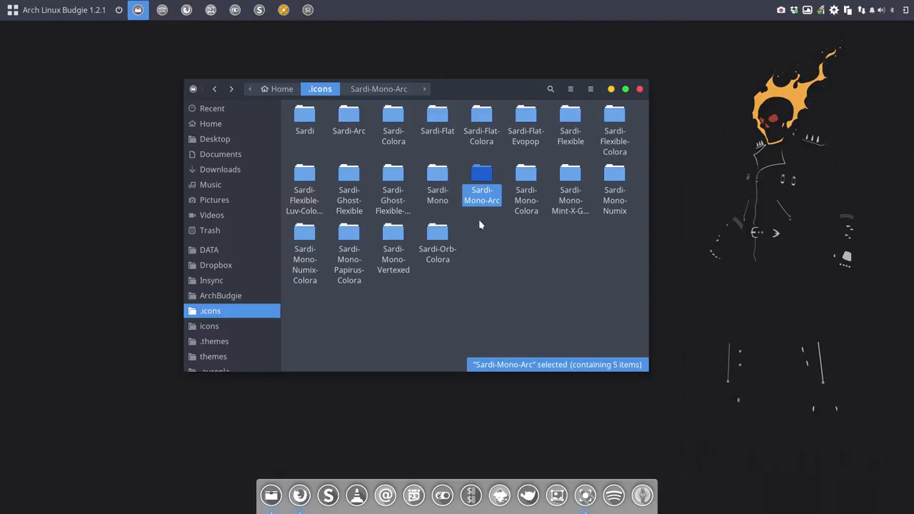